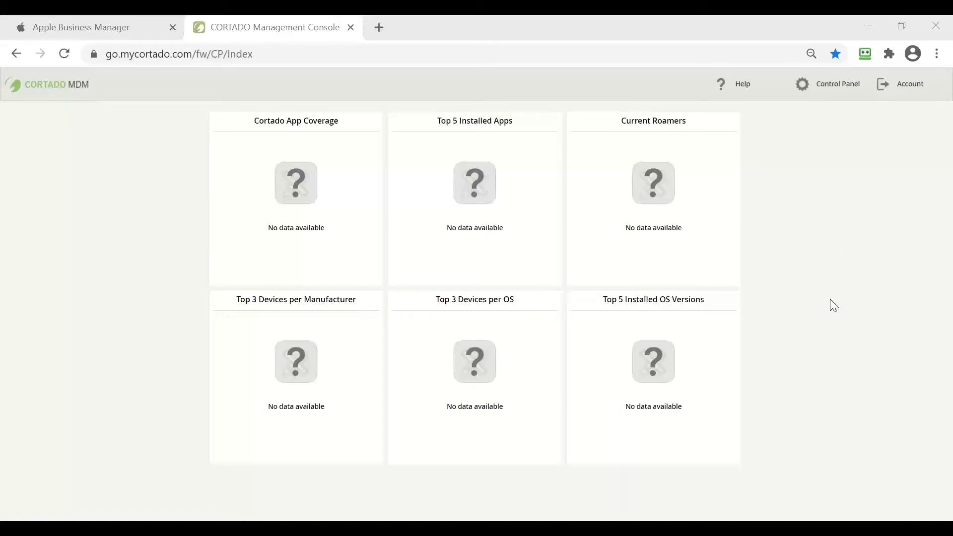
mouse_move(827, 313)
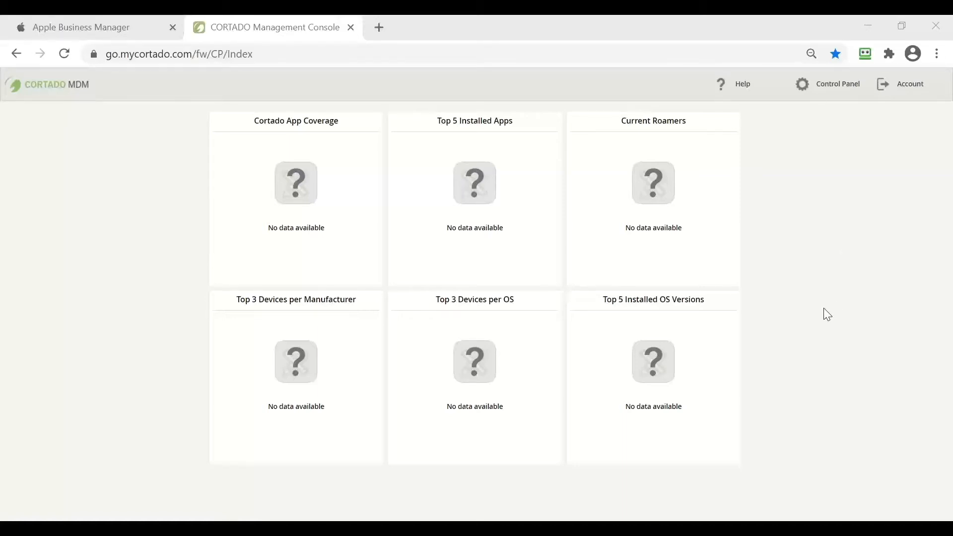
mouse_move(820, 323)
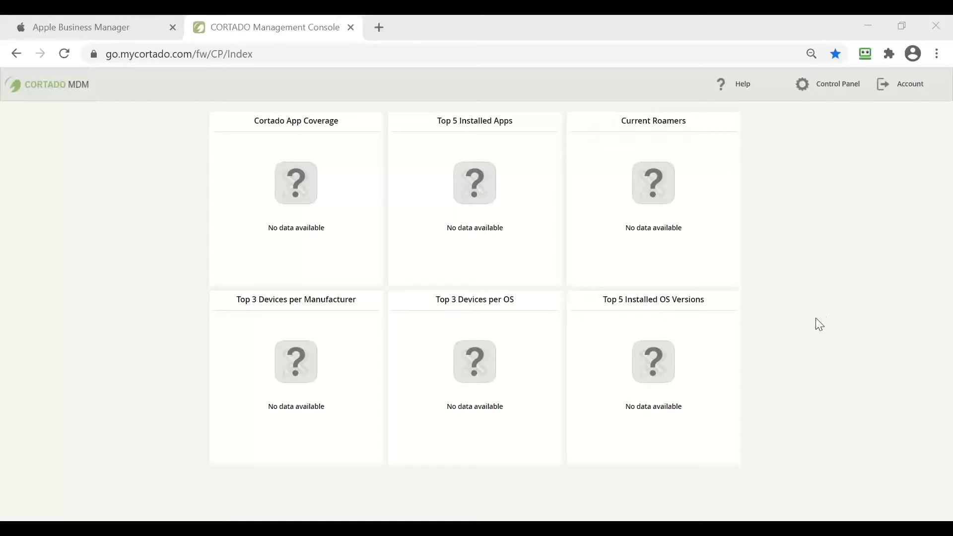
mouse_move(807, 340)
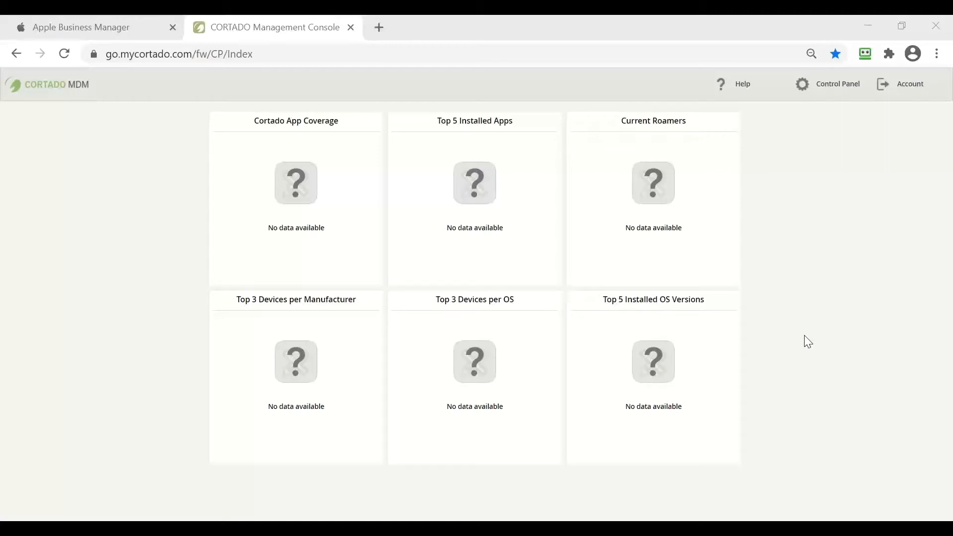
mouse_move(814, 331)
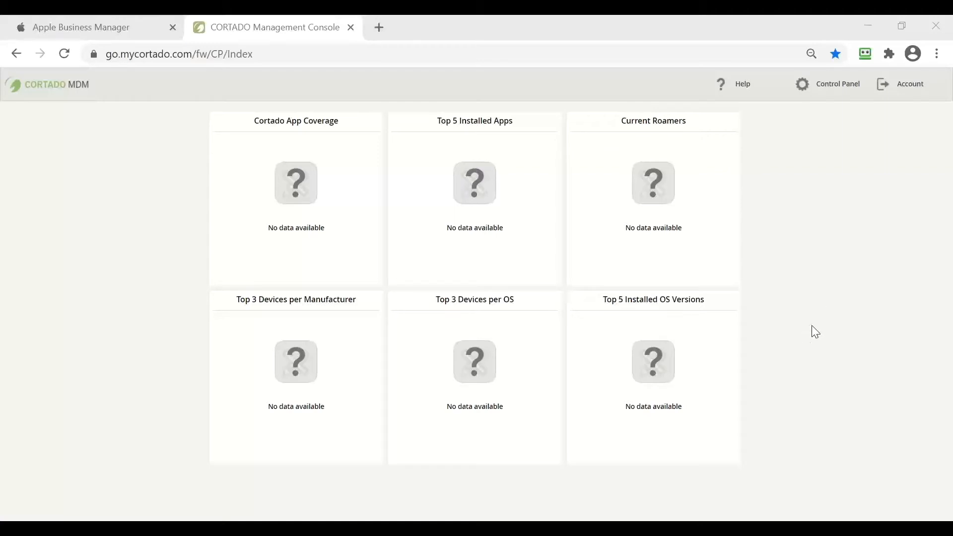
mouse_move(799, 333)
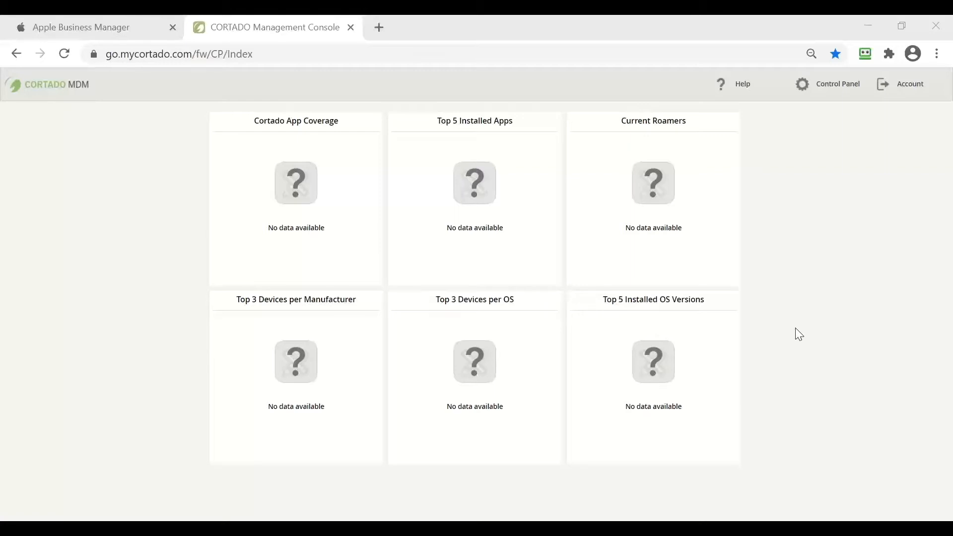
mouse_move(852, 206)
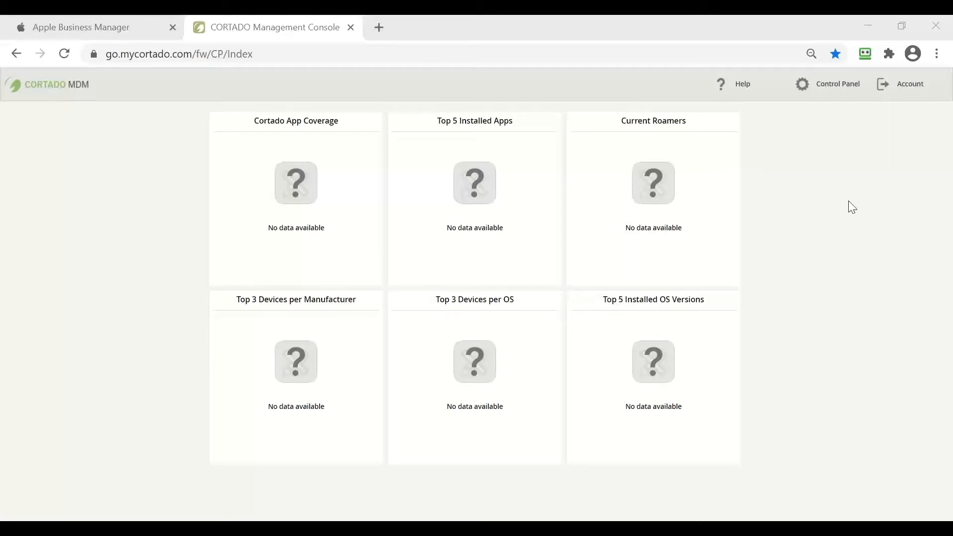
Open Global Settings from the Control Panel and show the DEP tab
left_click(837, 83)
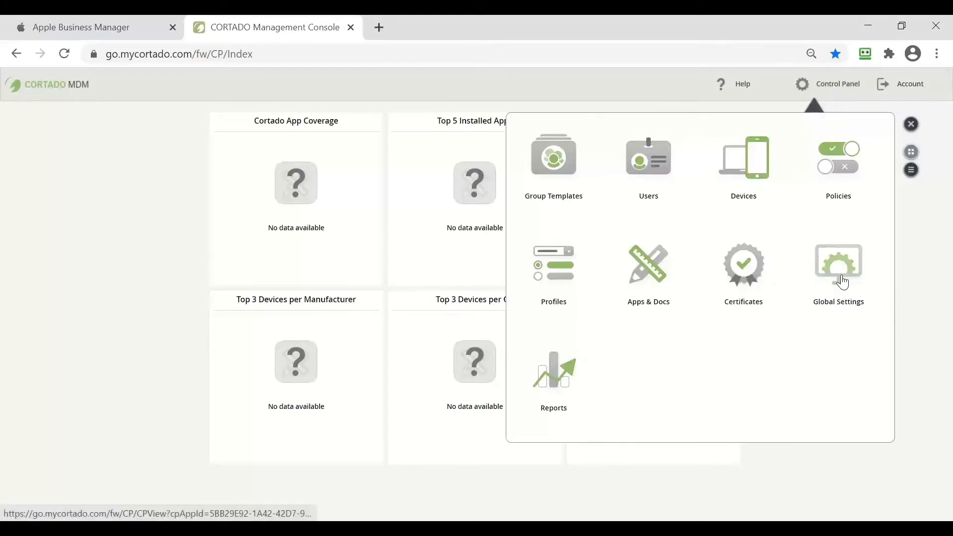
left_click(837, 265)
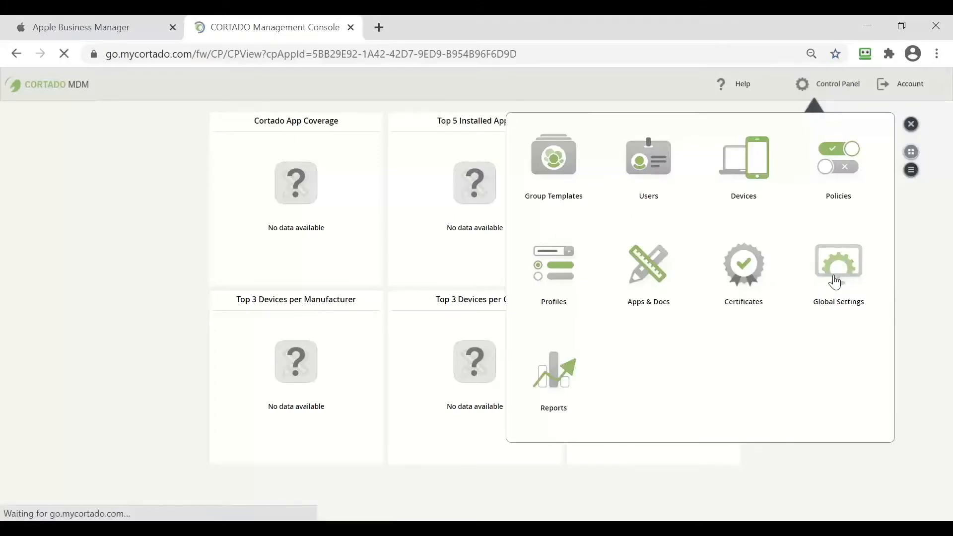
left_click(839, 264)
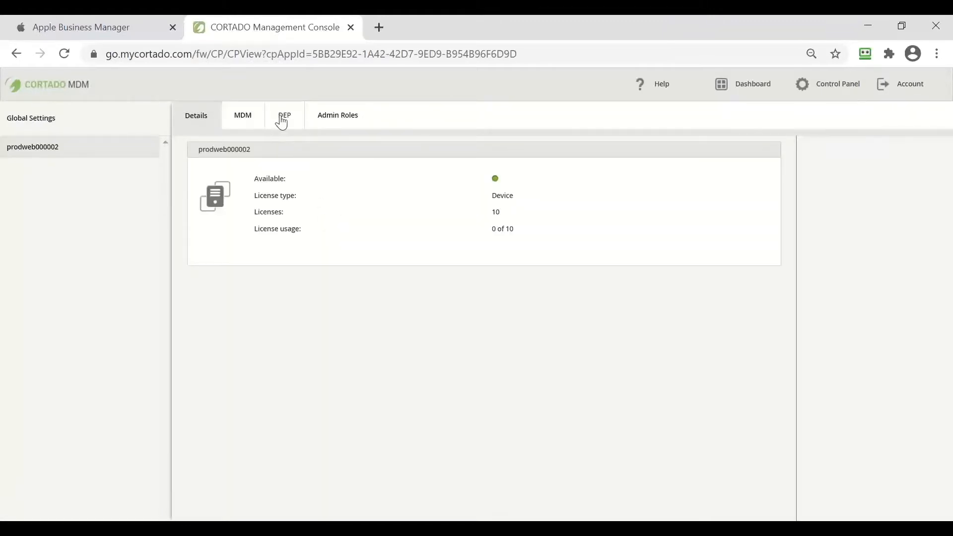
left_click(283, 115)
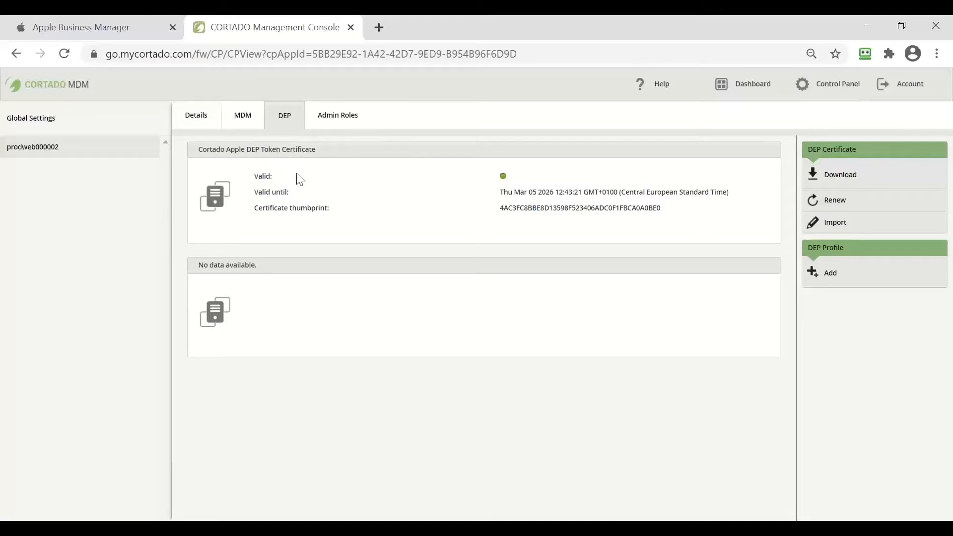
mouse_move(863, 213)
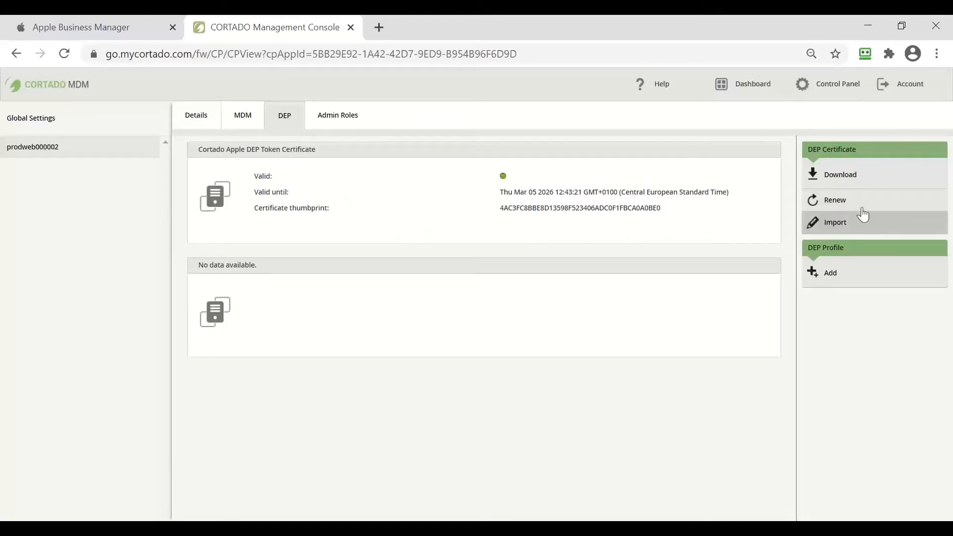
mouse_move(855, 179)
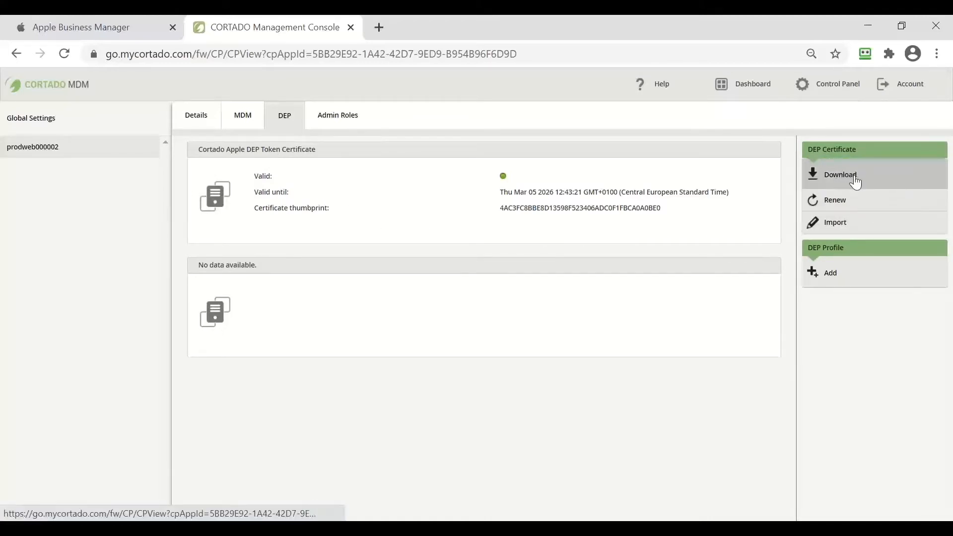
Download the Cortado Apple DEP token certificate and keep it despite the browser warning
left_click(840, 174)
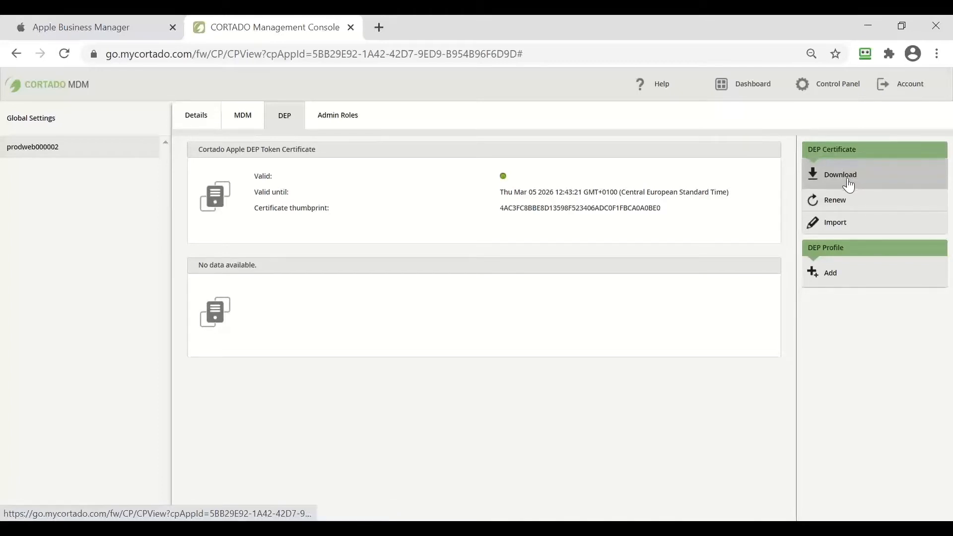
left_click(840, 174)
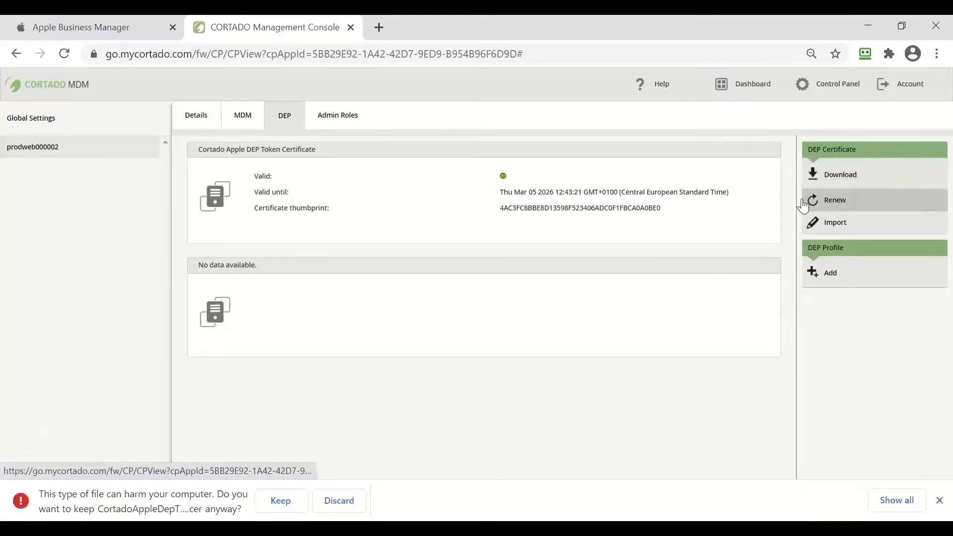
mouse_move(304, 463)
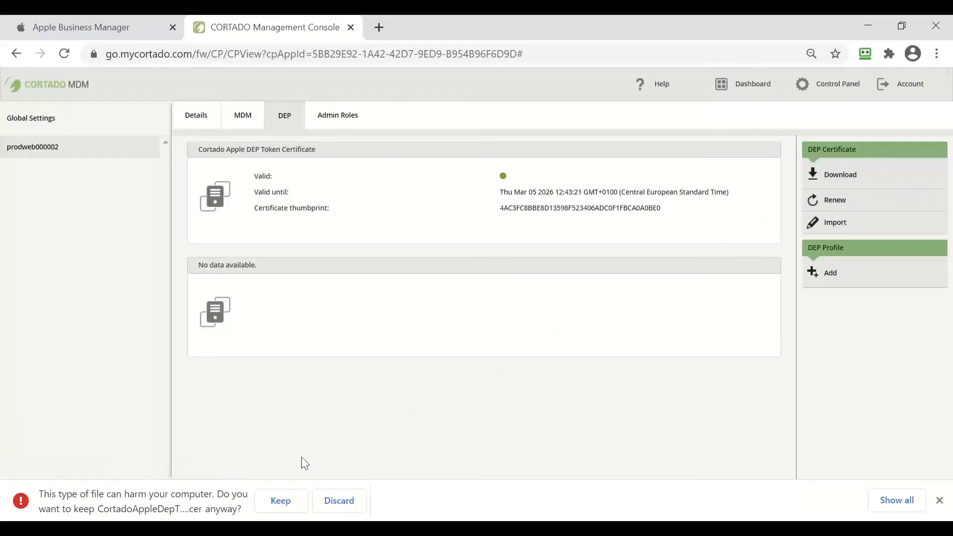
left_click(280, 500)
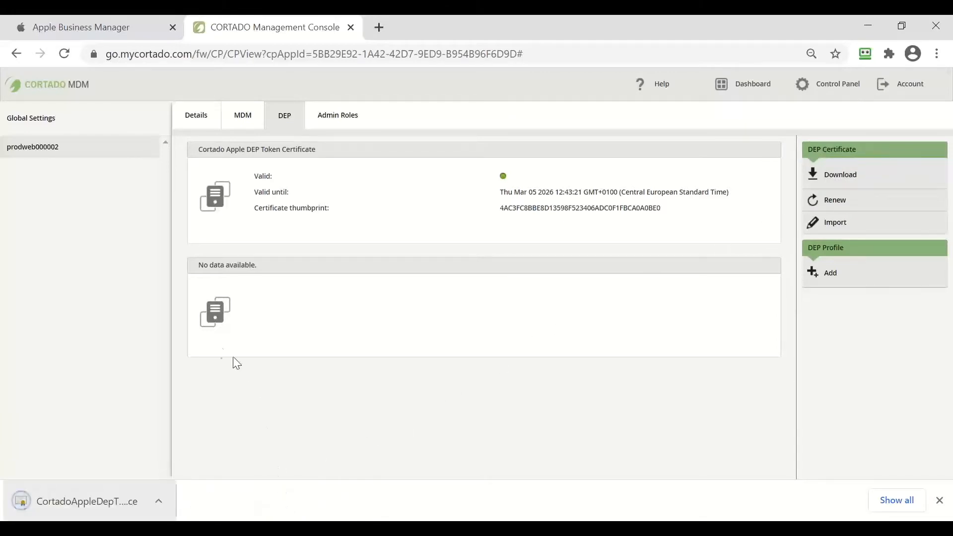
mouse_move(374, 336)
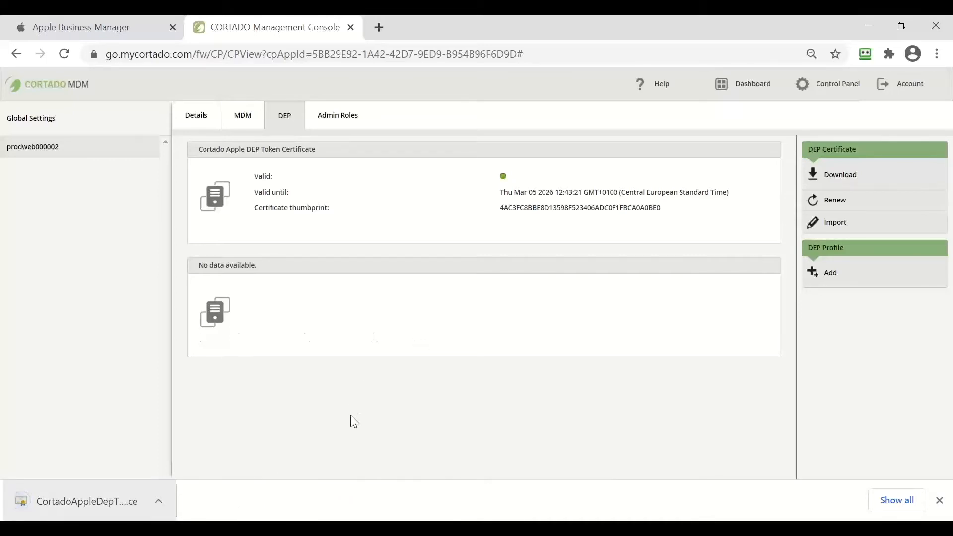
Switch to Apple Business Manager and open Device Management Settings
left_click(81, 27)
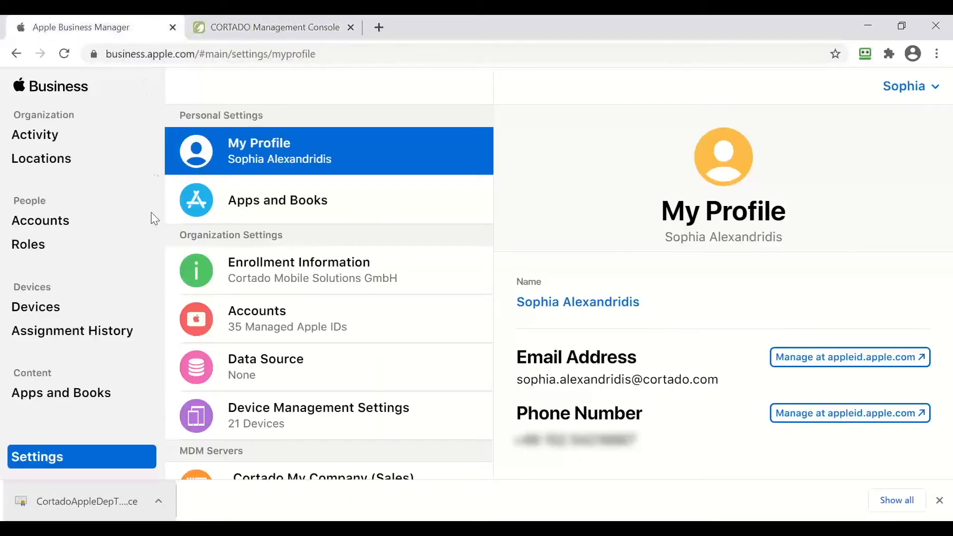
mouse_move(57, 465)
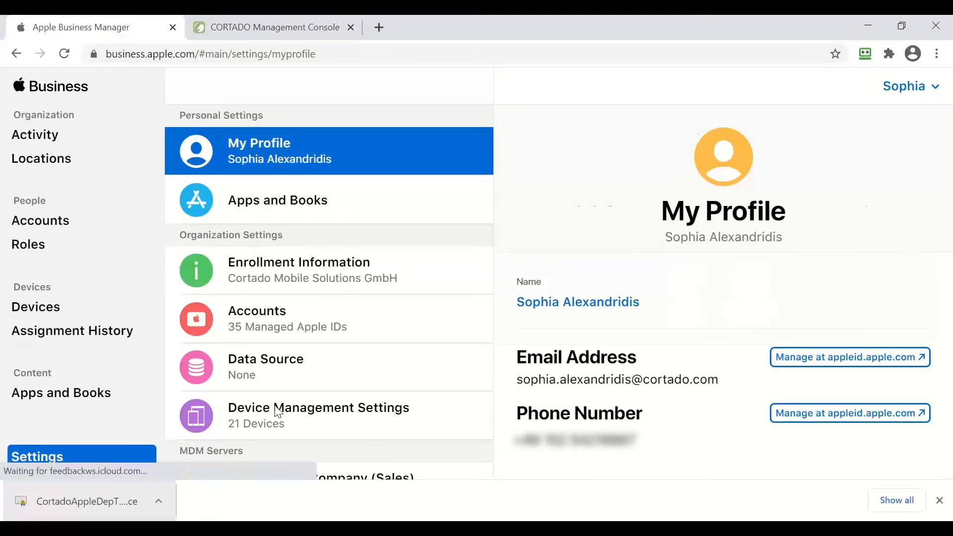
left_click(318, 416)
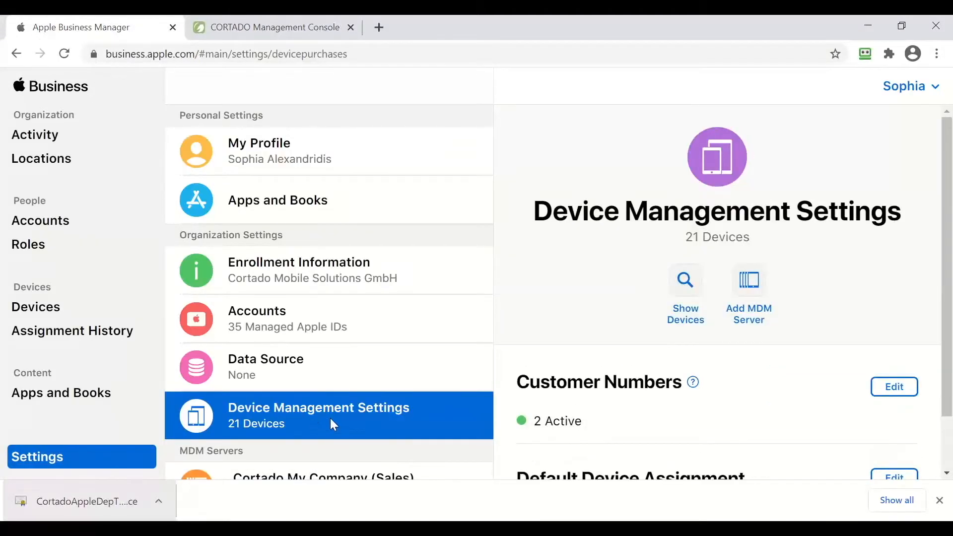
mouse_move(775, 290)
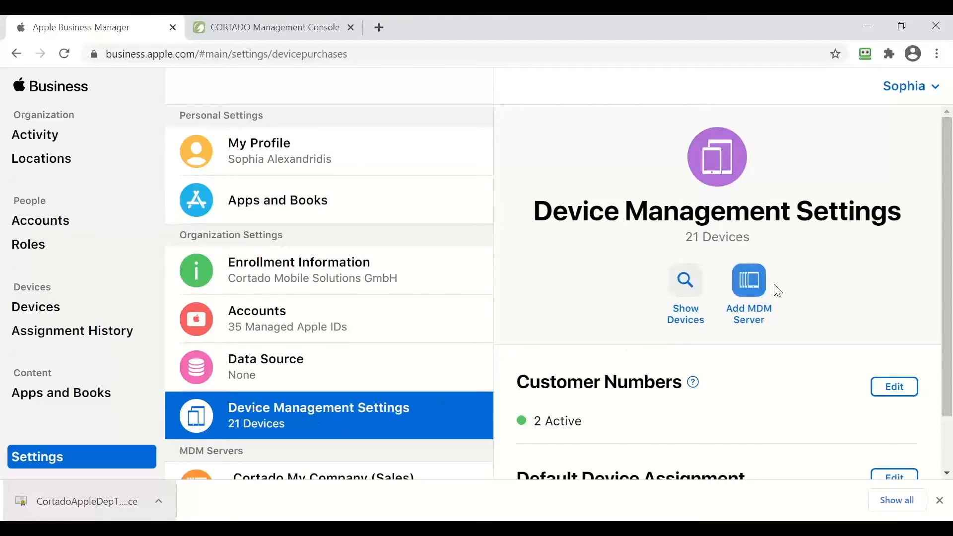
Add a new MDM server named 'VideoTutorial MDM Server'
left_click(748, 281)
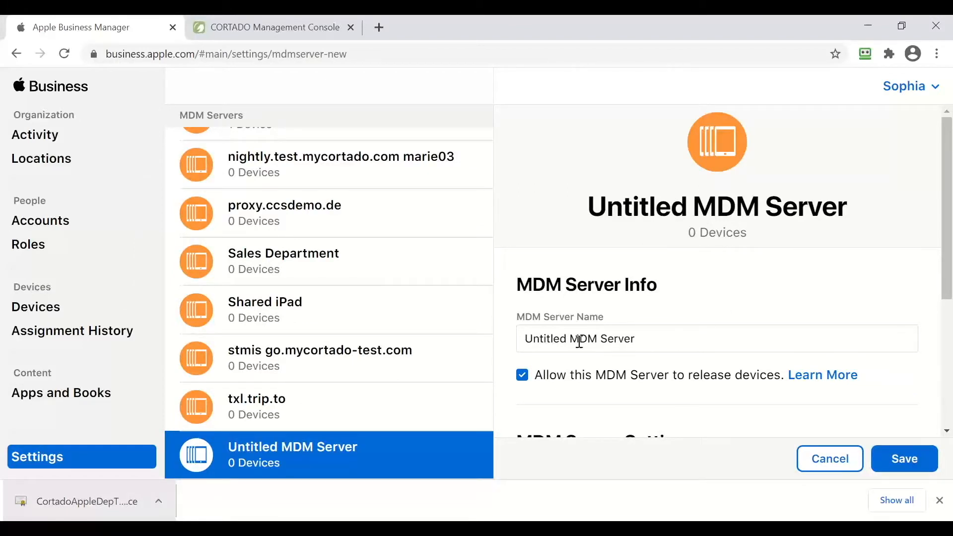
double_click(546, 339)
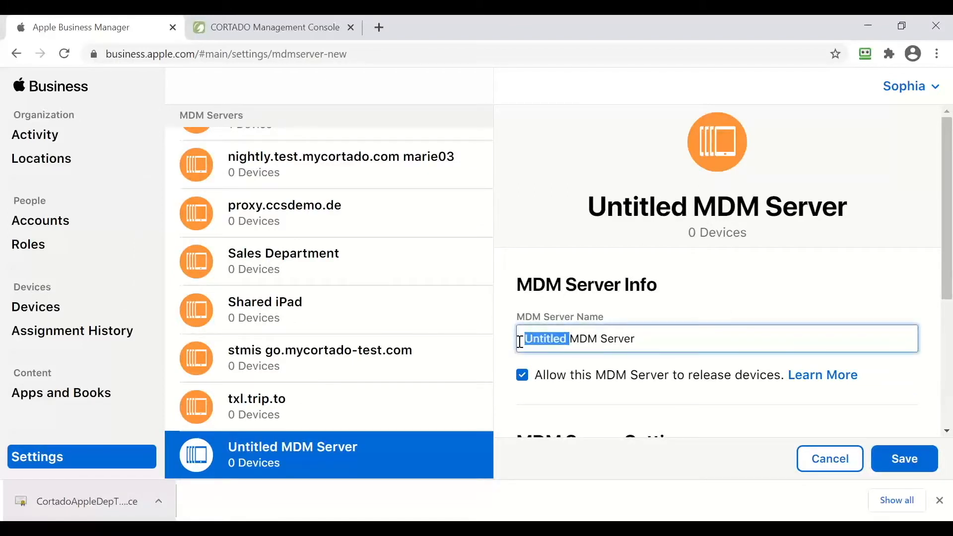
type("VideoT")
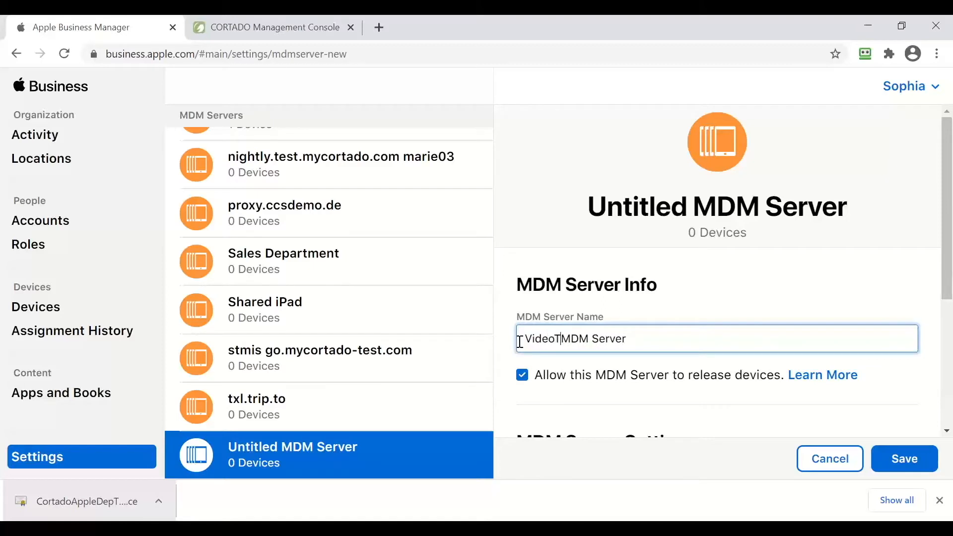
type("utorial")
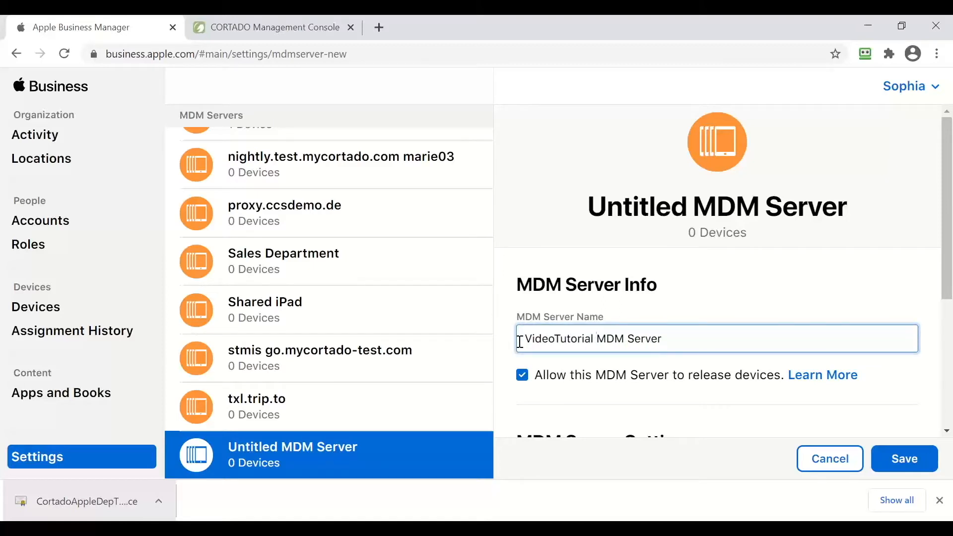
mouse_move(679, 337)
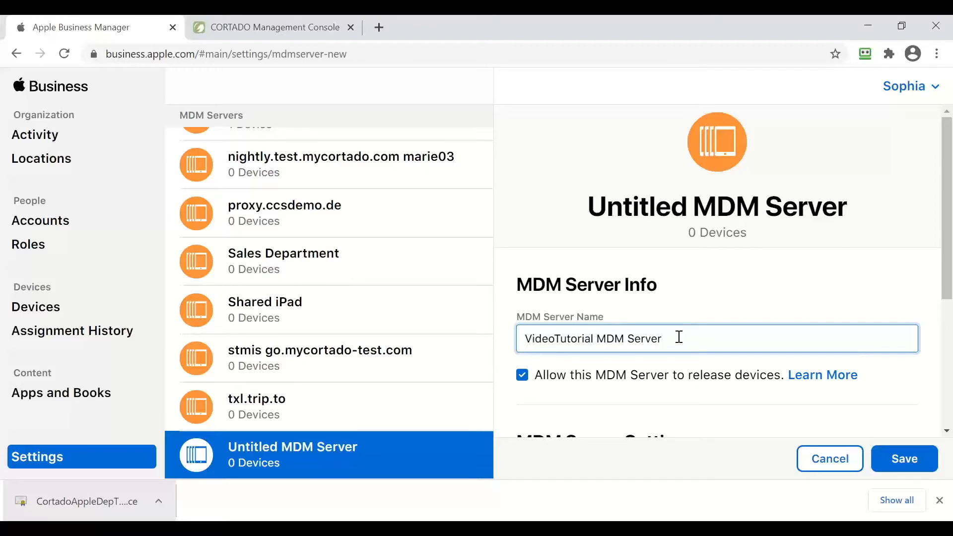
scroll("down", 3)
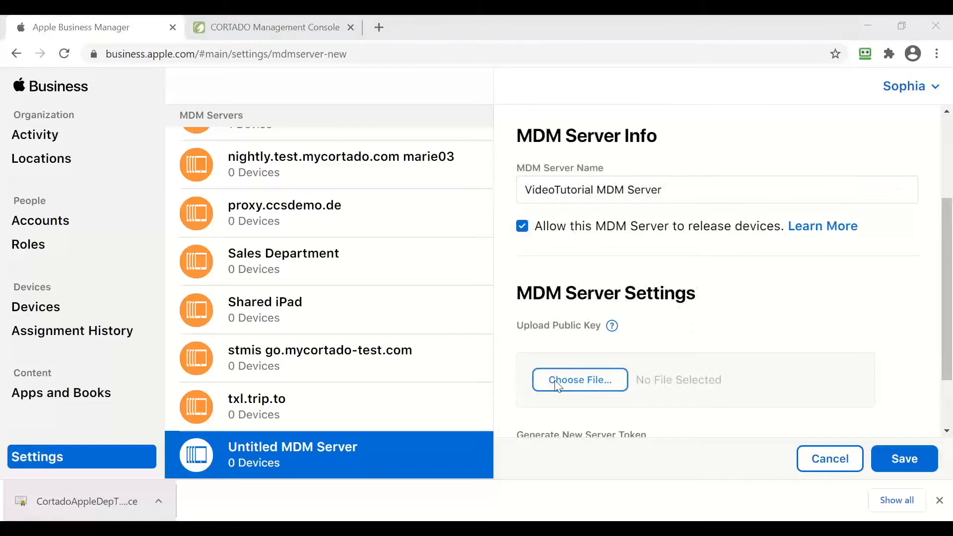
Upload CortadoAppleDepTokenCertificate from Downloads as the server's public key
left_click(580, 380)
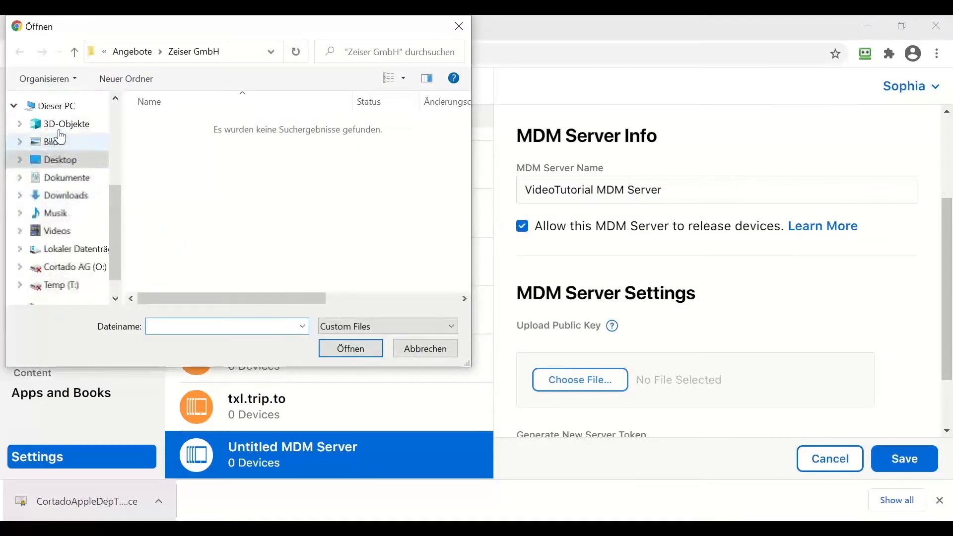
left_click(65, 196)
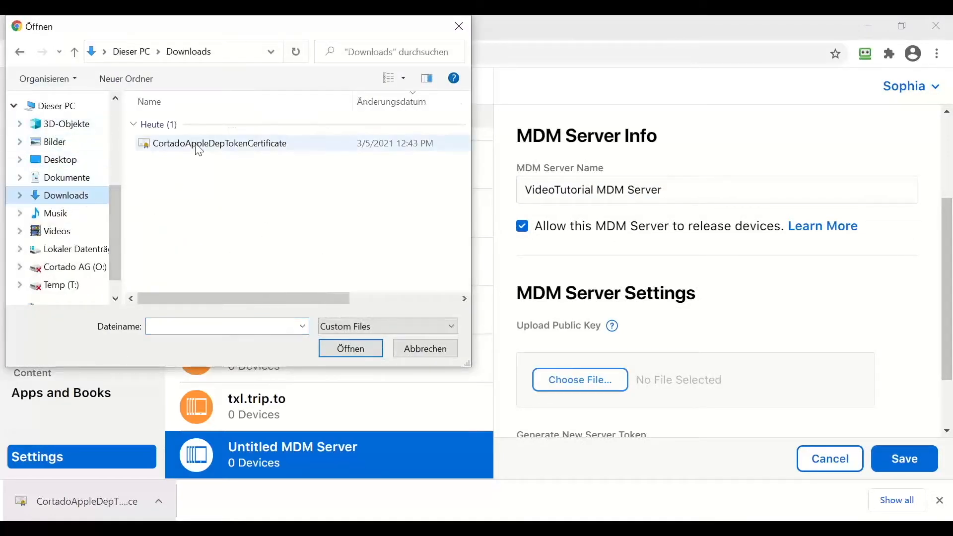
left_click(351, 348)
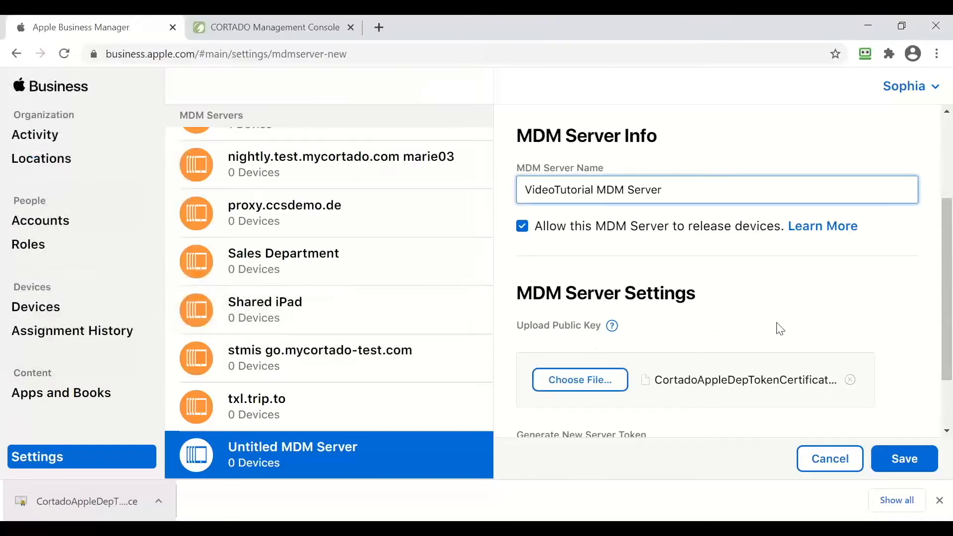
scroll("down", 3)
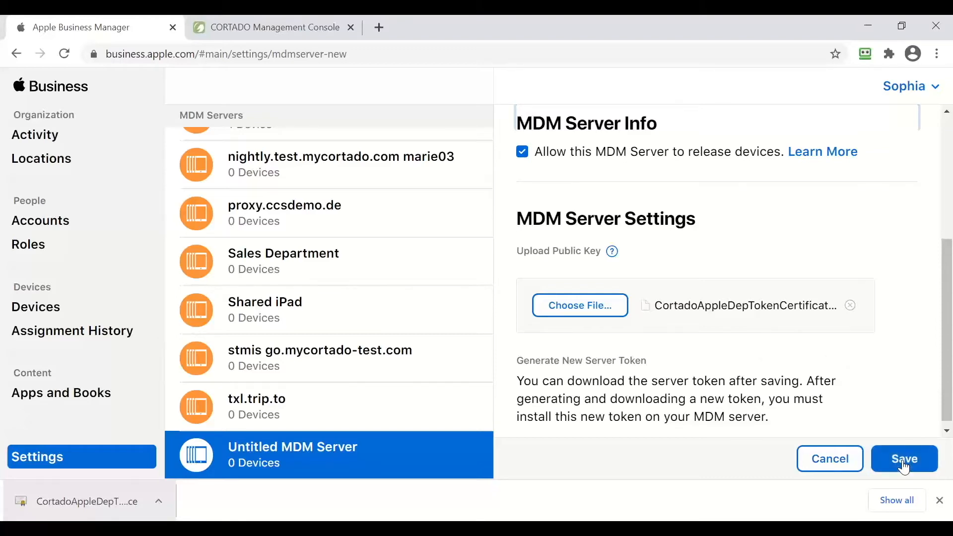
Save the VideoTutorial MDM Server and download its server token
left_click(904, 459)
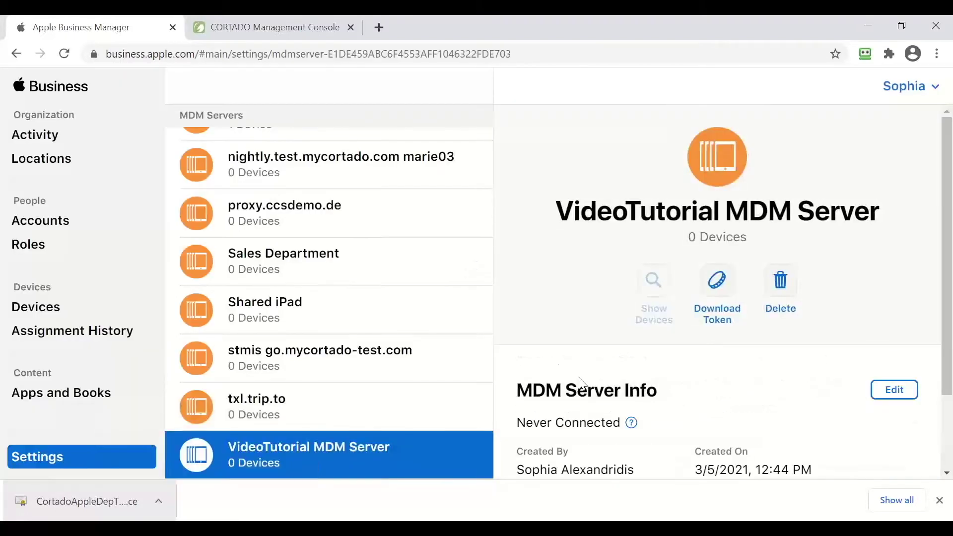
mouse_move(260, 466)
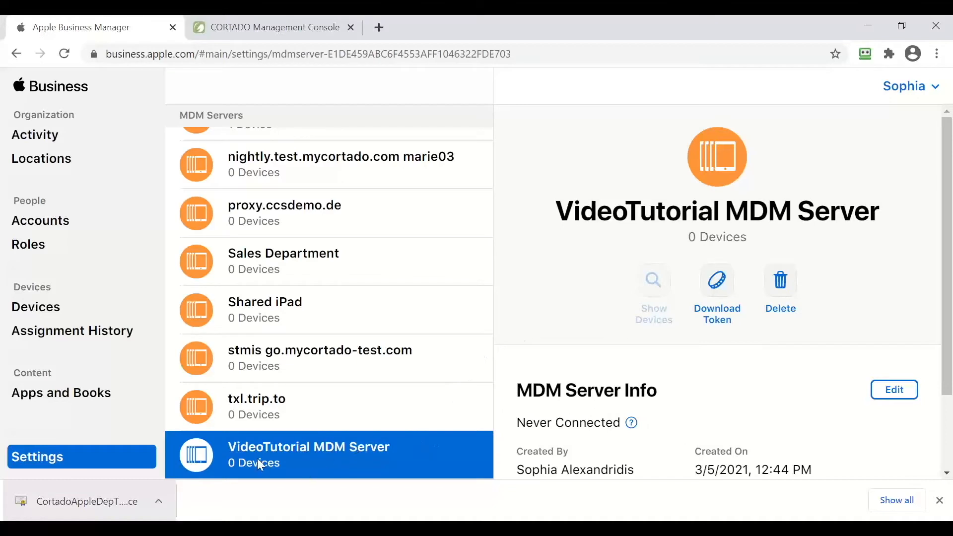
mouse_move(281, 463)
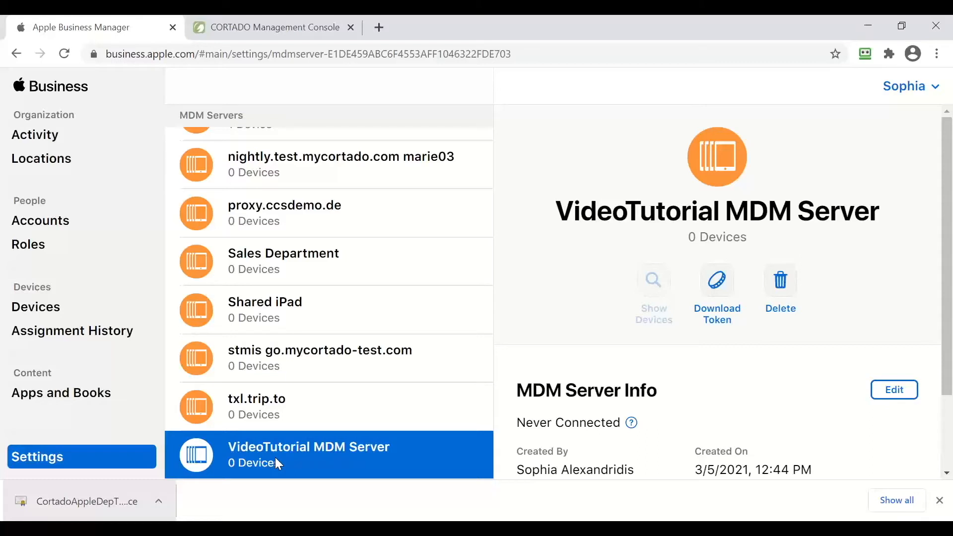
mouse_move(300, 456)
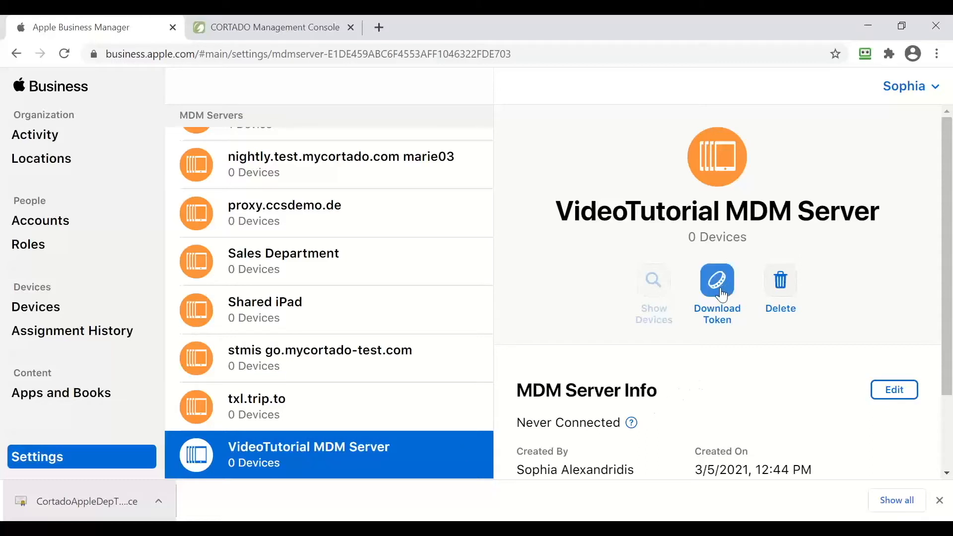
left_click(717, 279)
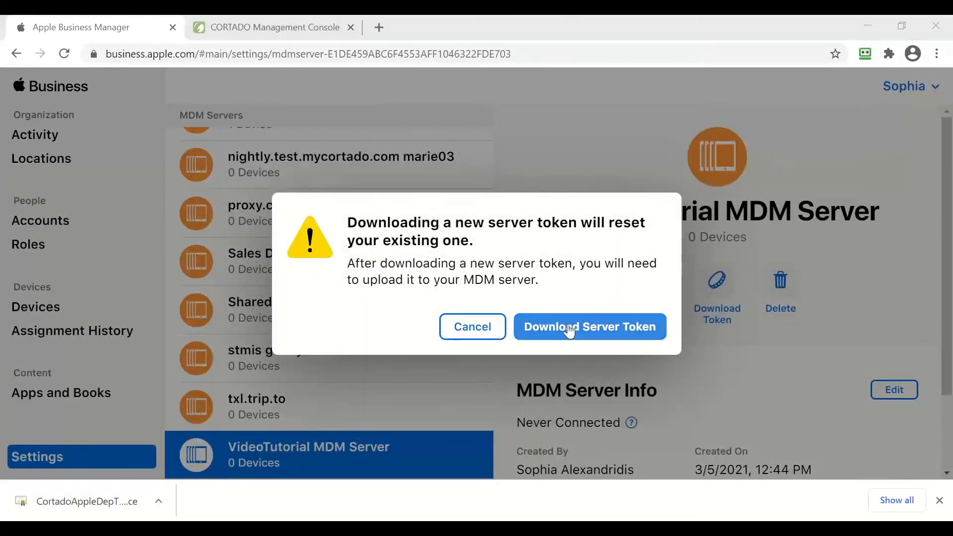
left_click(590, 326)
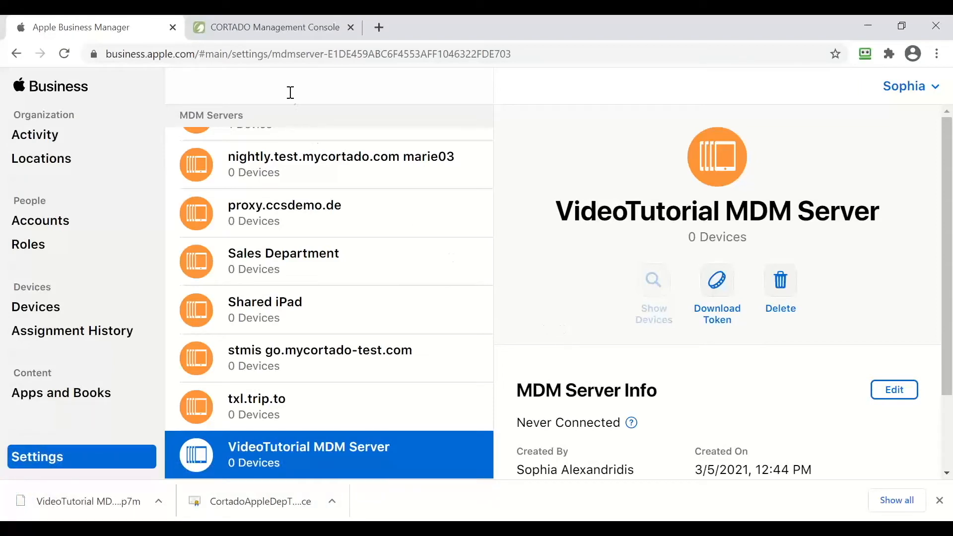
Return to the Cortado console and add a new DEP profile
left_click(272, 28)
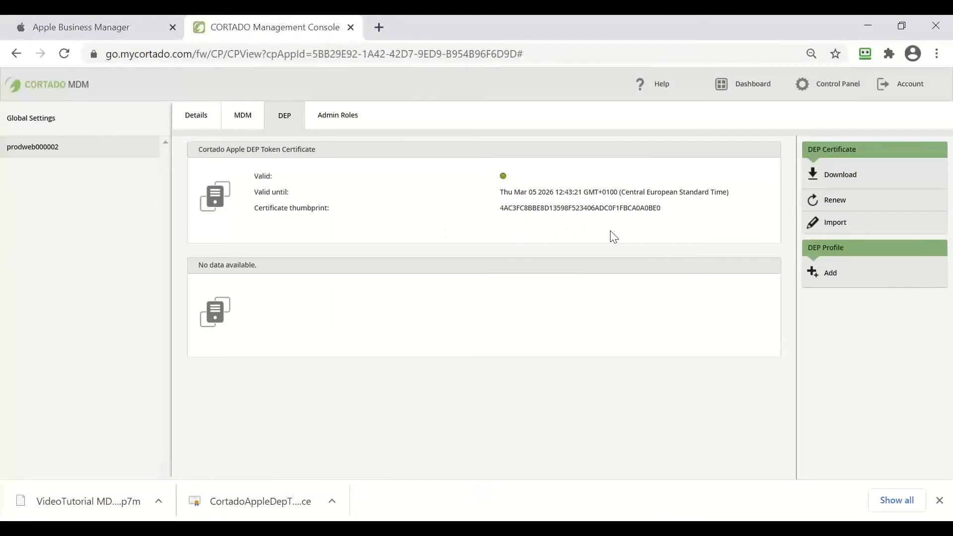
mouse_move(618, 251)
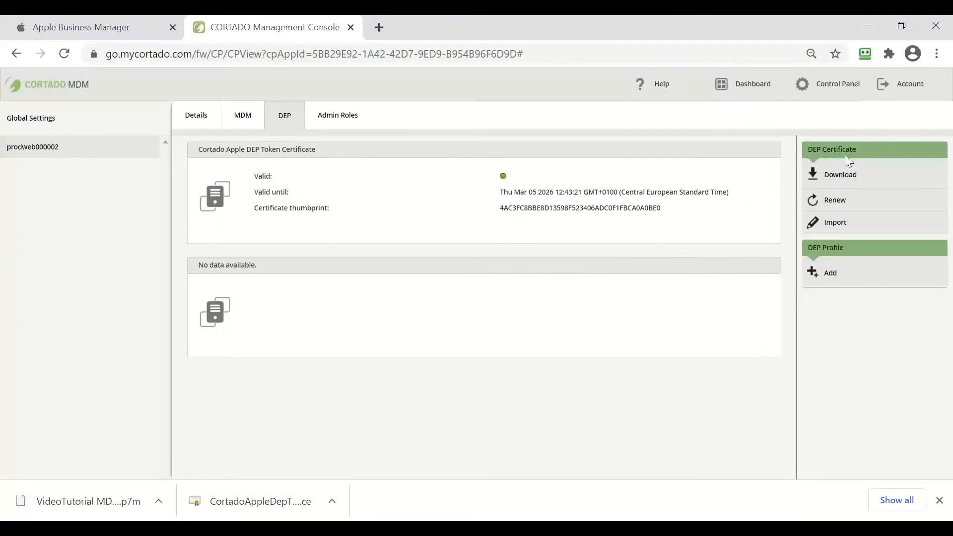
mouse_move(828, 279)
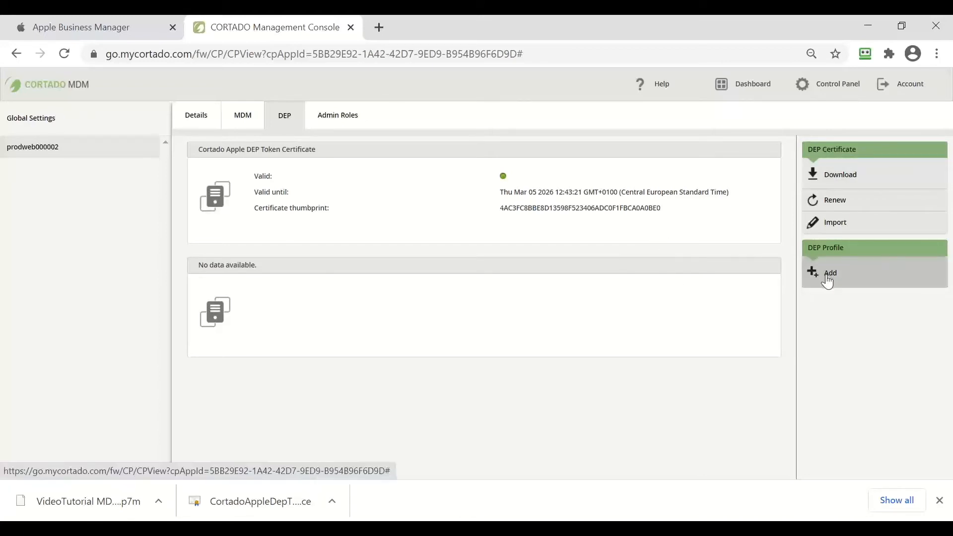
left_click(829, 272)
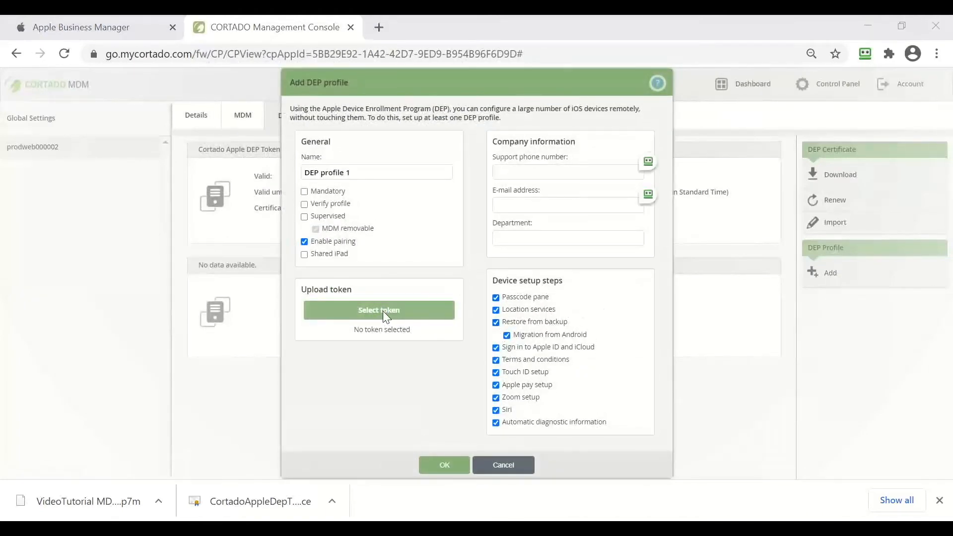
Load the VideoTutorial MDM Server_Token .p7m file from Downloads as the profile's token
left_click(379, 310)
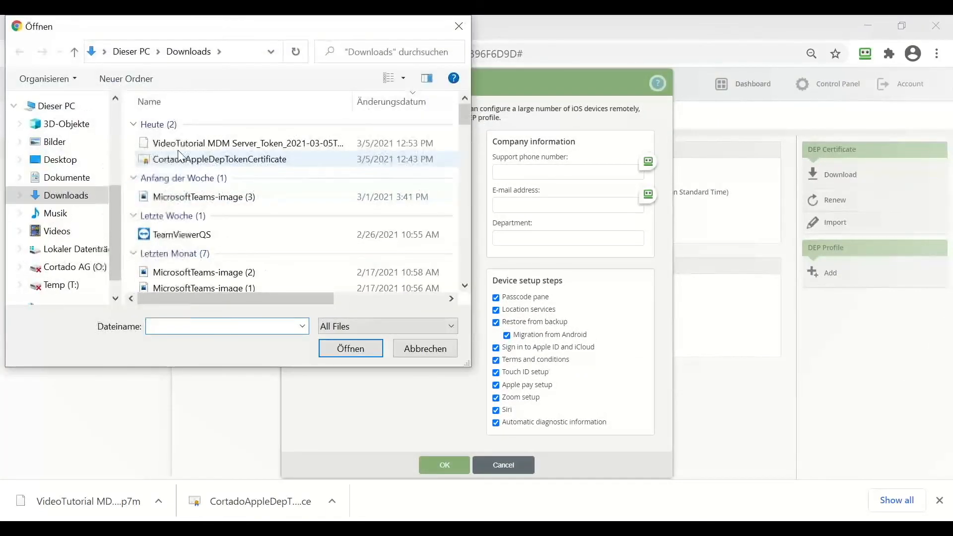
left_click(247, 143)
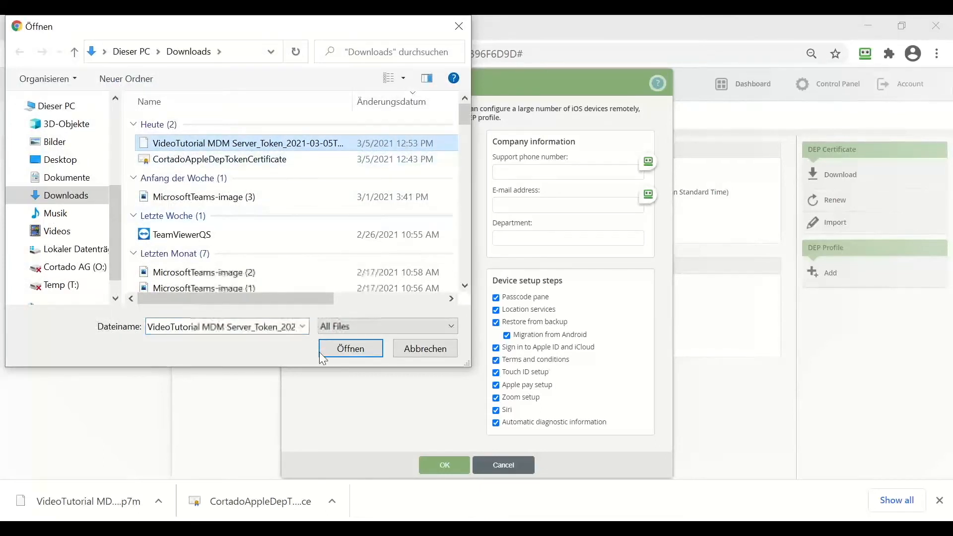
left_click(350, 348)
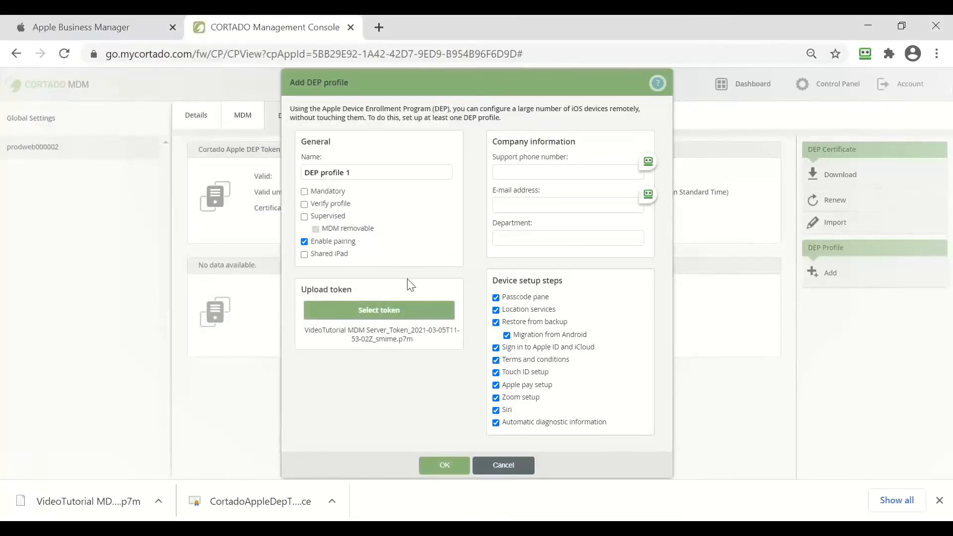
mouse_move(407, 276)
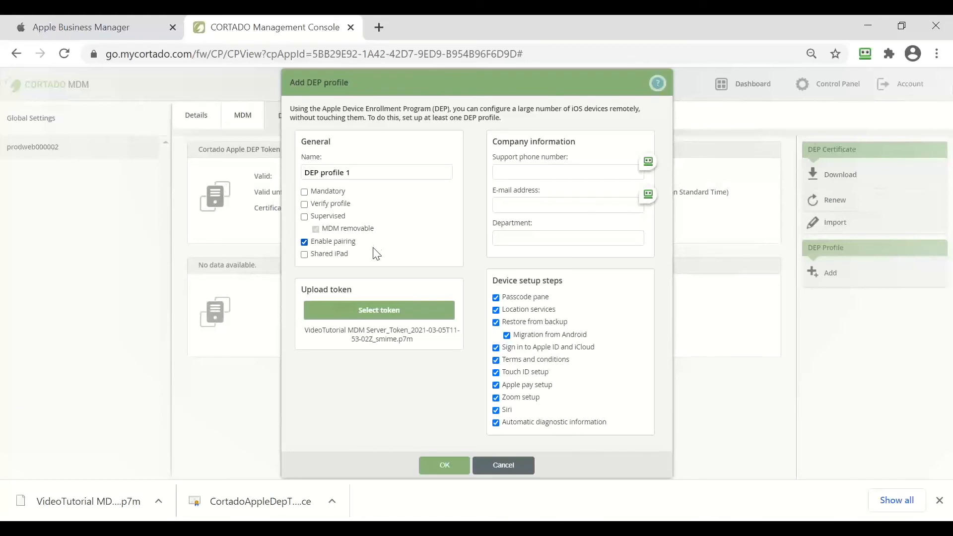
mouse_move(387, 261)
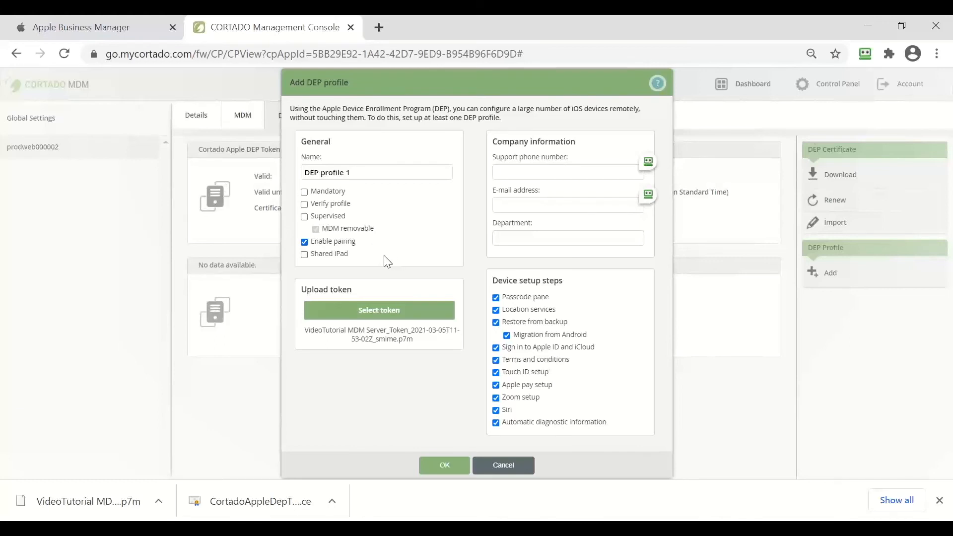
mouse_move(355, 274)
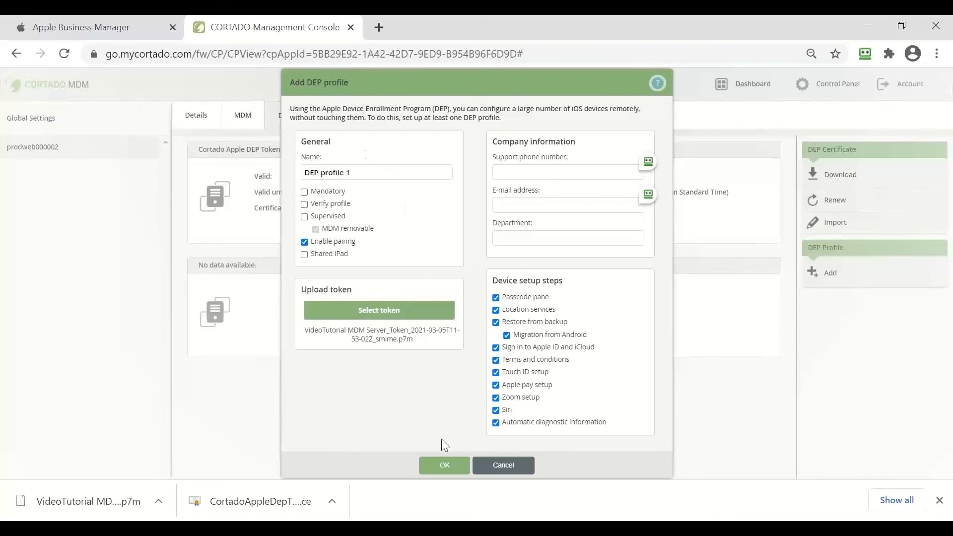
Confirm the Add DEP profile dialog with OK to save DEP profile 1
left_click(444, 466)
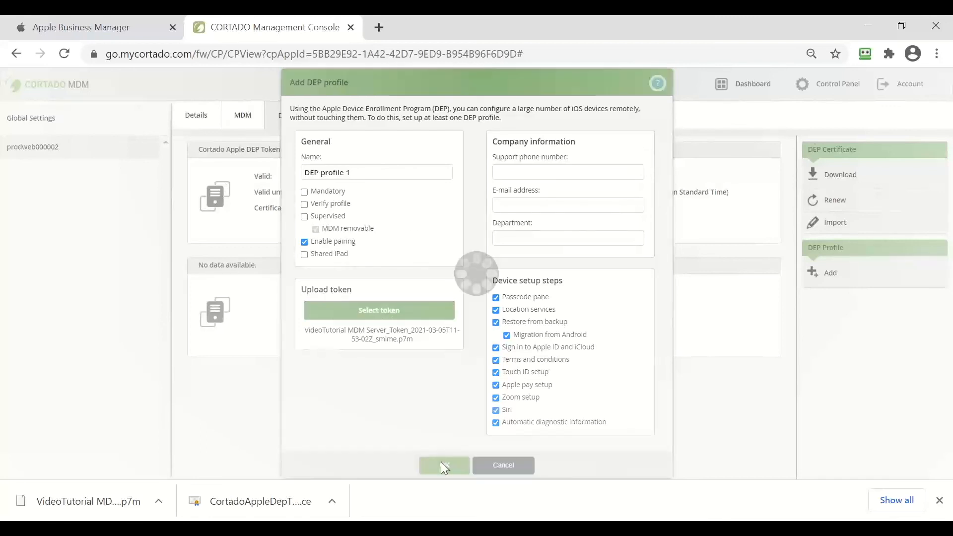
left_click(444, 466)
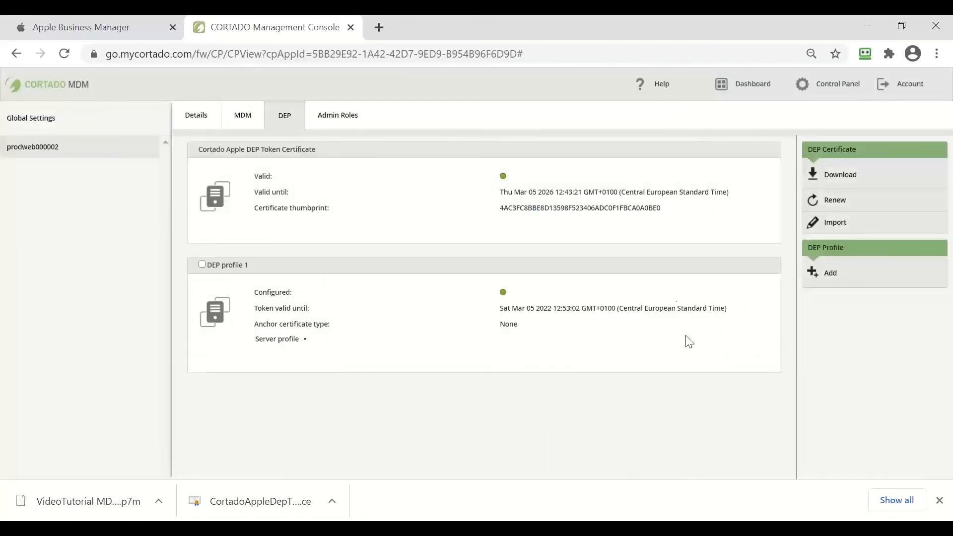
mouse_move(414, 316)
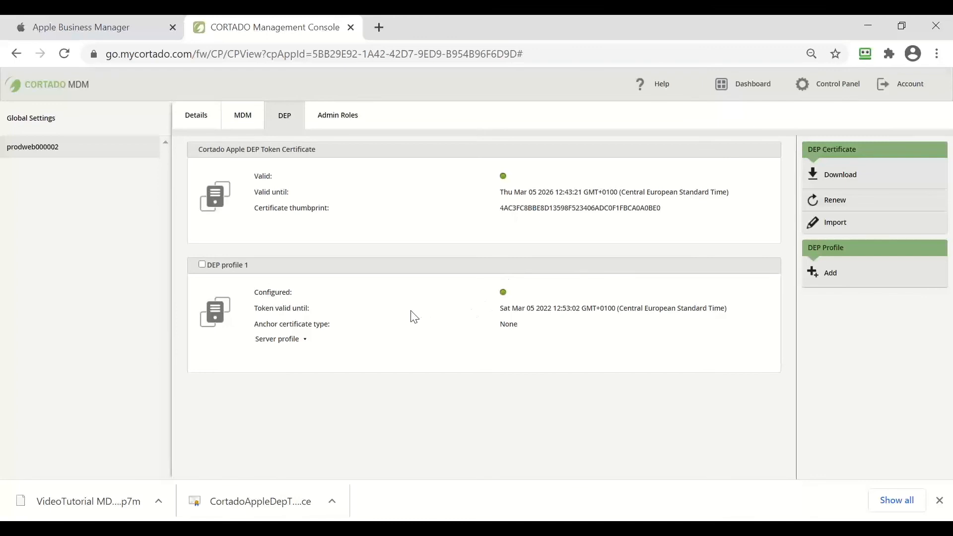
mouse_move(380, 340)
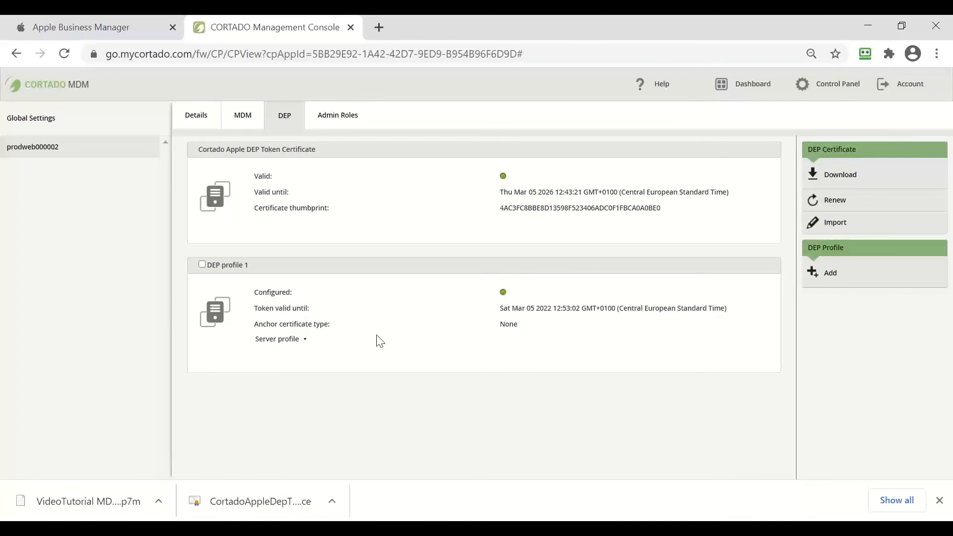